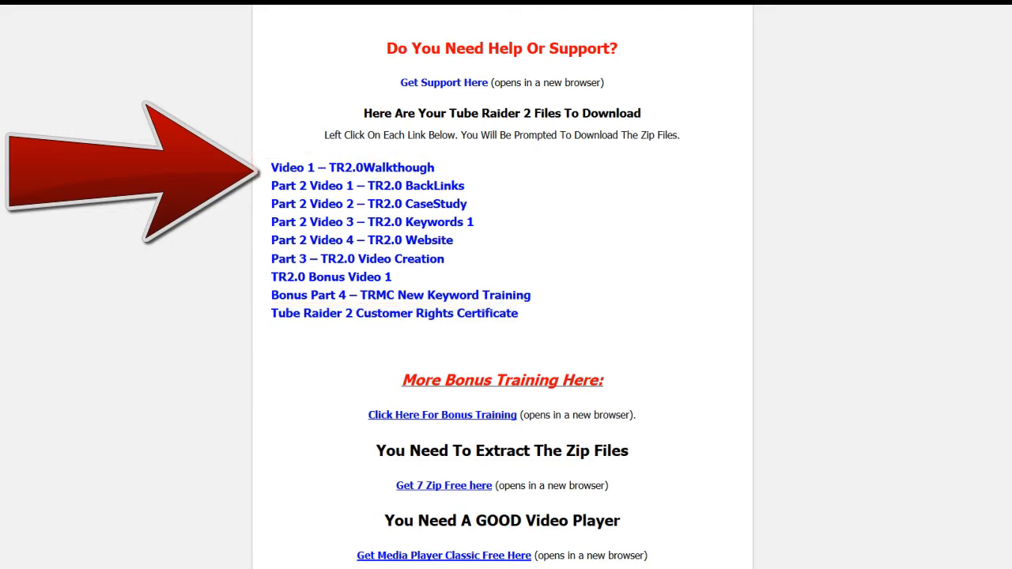
Open the website traffic log from the Tube Raider 2 download page and scroll through arriving visitors.
{"action": "left_click", "coordinate": [354, 167]}
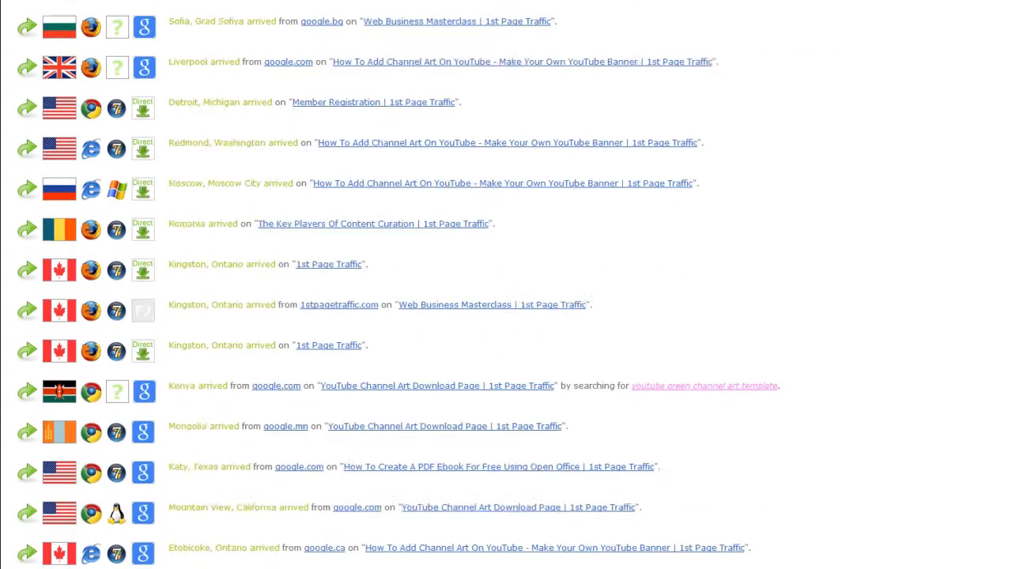
{"action": "scroll", "scroll_direction": "down", "scroll_amount": 3}
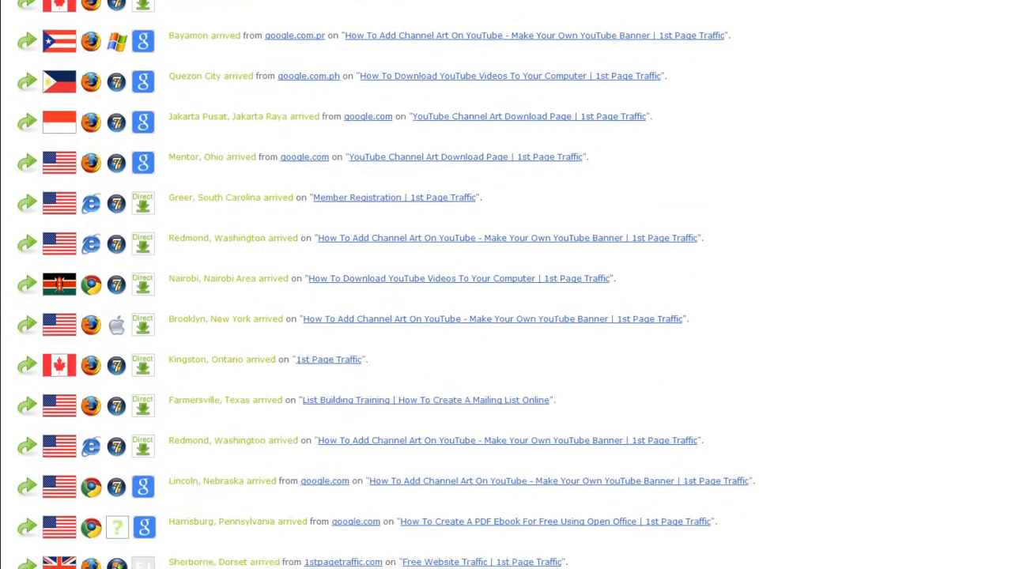